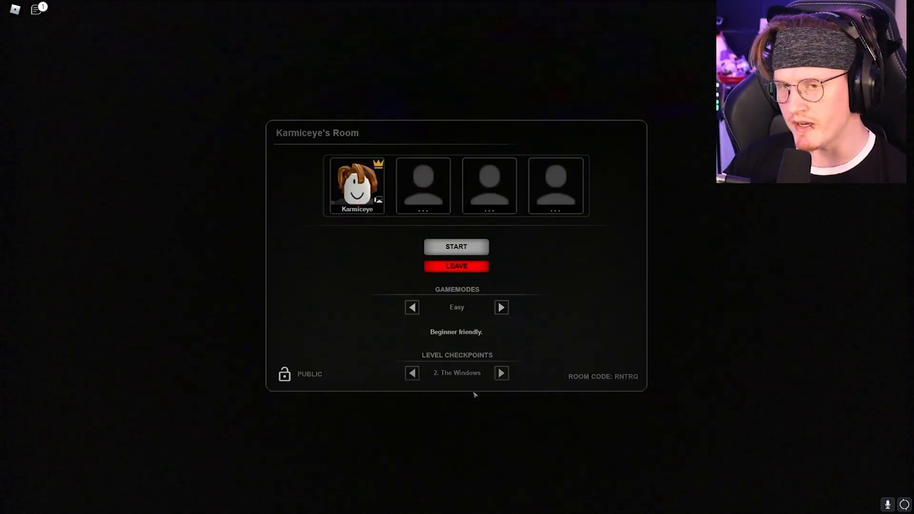
- Cycle the Level Checkpoints arrows to select '1. The Poolrooms' as the starting level
{"action": "left_click", "coordinate": [411, 373]}
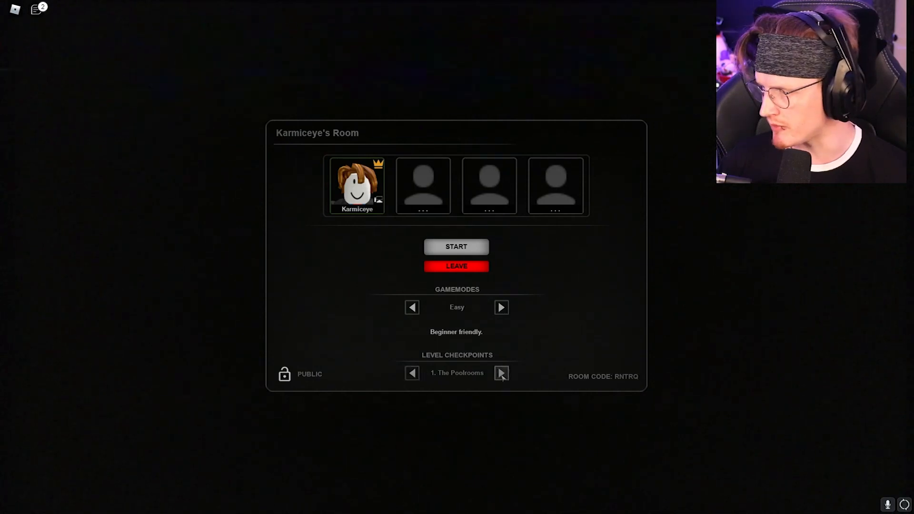
{"action": "left_click", "coordinate": [501, 373]}
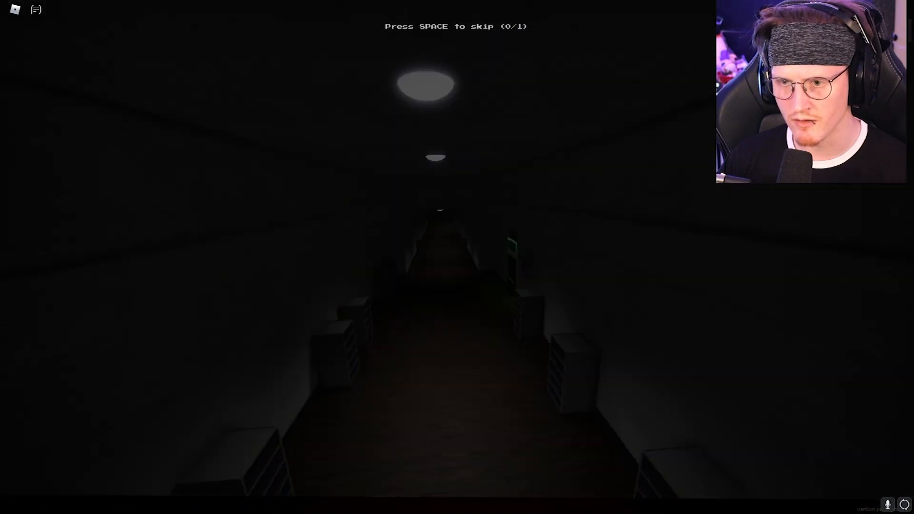
- Vote to skip the dark-hallway intro cutscene with Space
{"action": "key", "text": "space"}
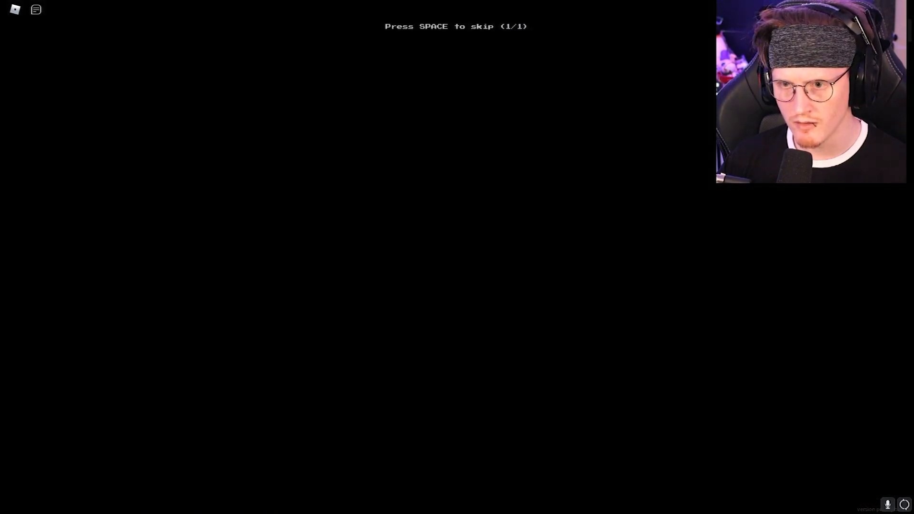
{"action": "key", "text": "space"}
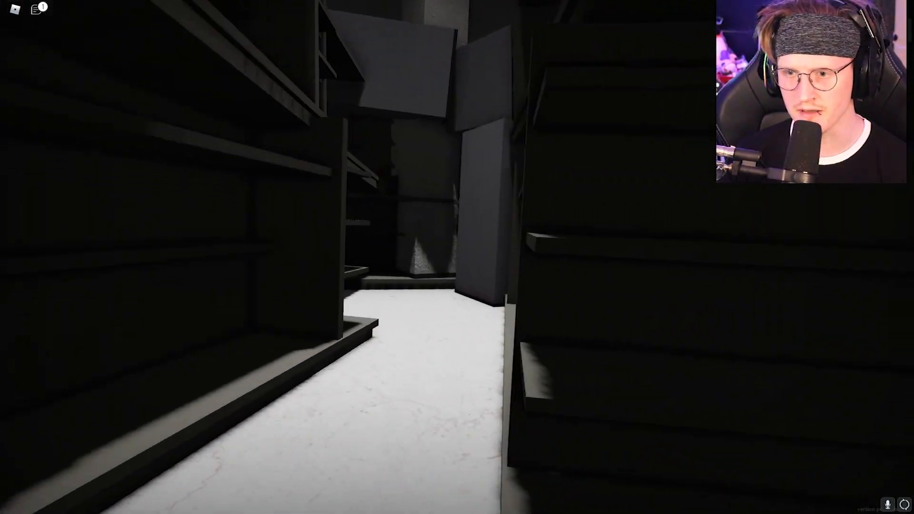
- Walk forward down the corridor between the tall dark shelves
{"action": "key", "text": "w"}
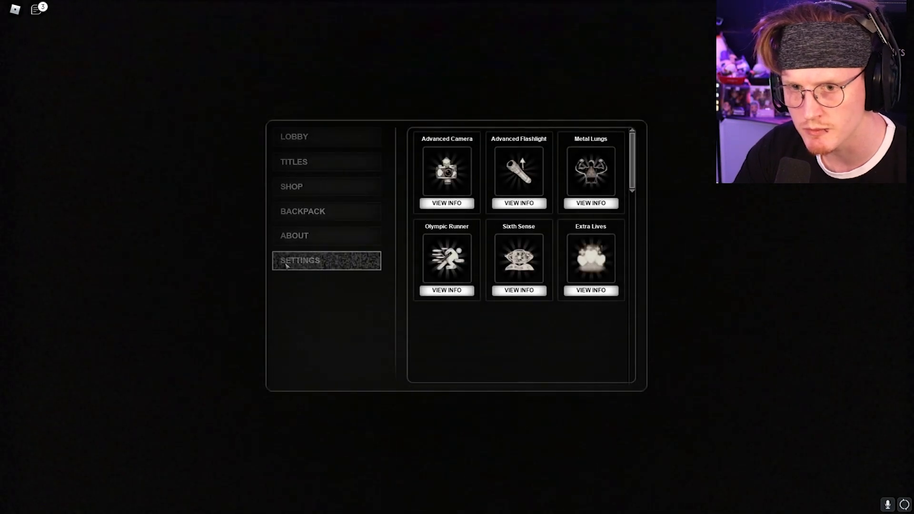
- Switch the game menu to LOBBY to list joinable rooms
{"action": "left_click", "coordinate": [295, 137]}
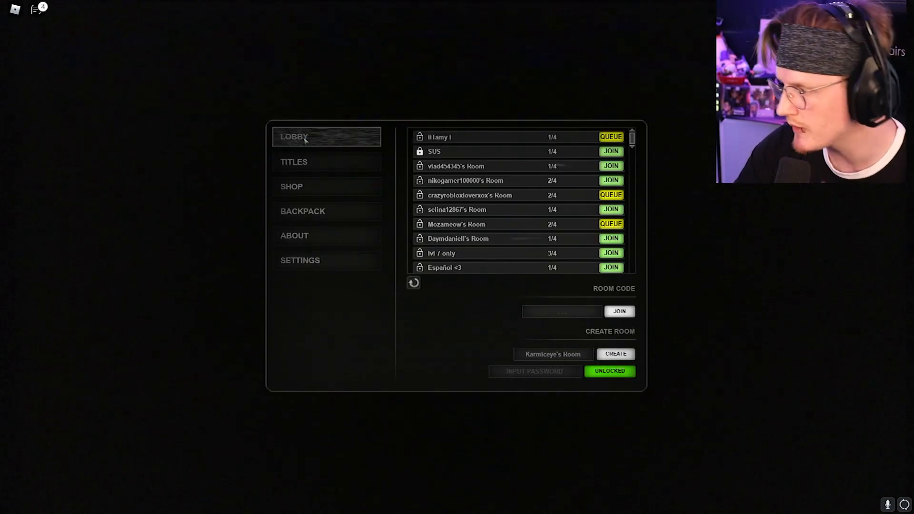